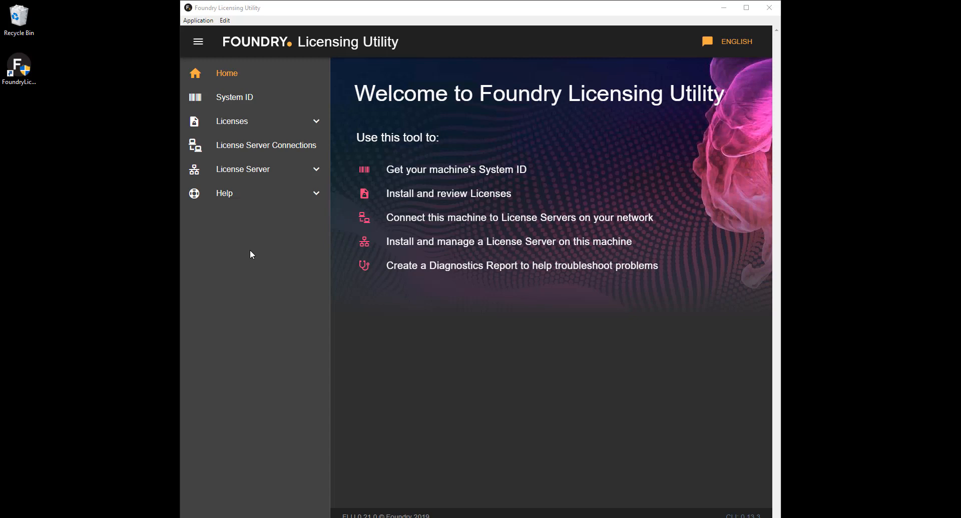
{"action": "mouse_move", "coordinate": [276, 126]}
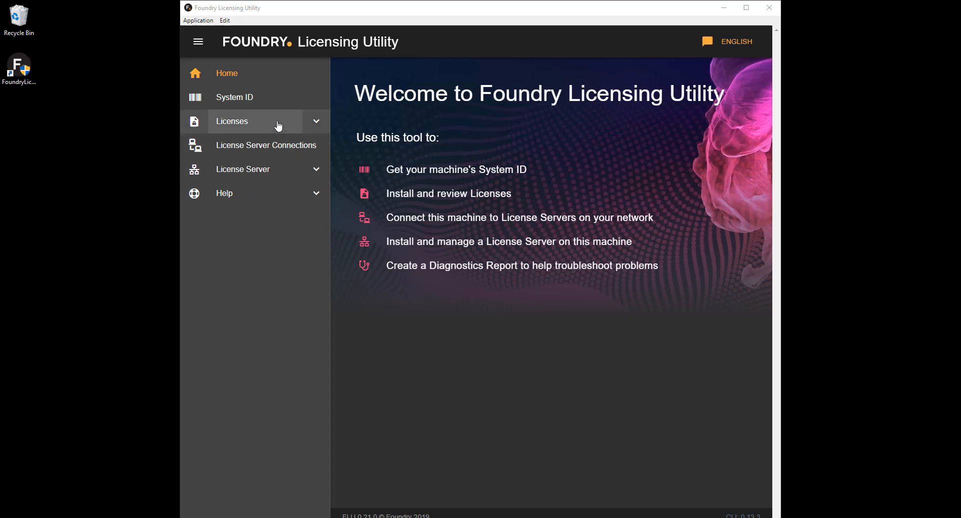
Install the Nuke server license from the foundry.lic file in Downloads.
{"action": "left_click", "coordinate": [232, 121]}
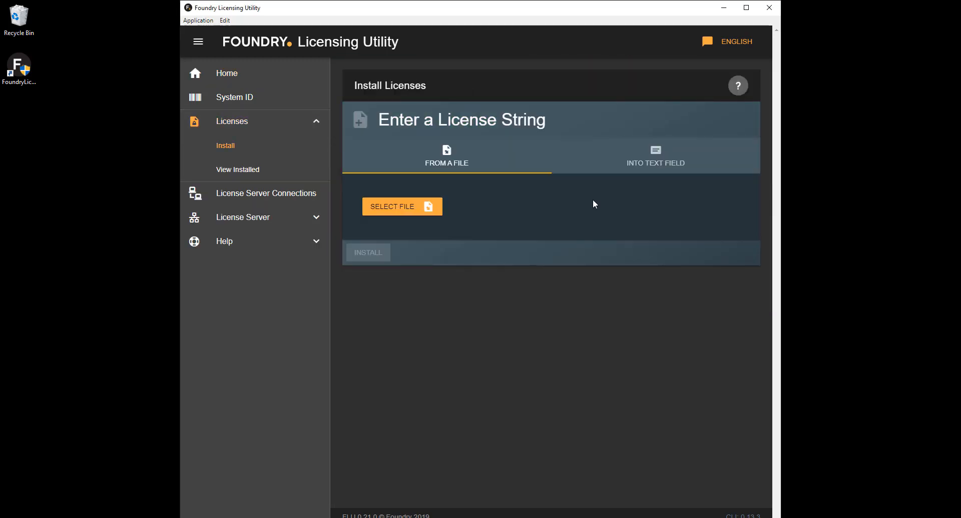
{"action": "left_click", "coordinate": [402, 207]}
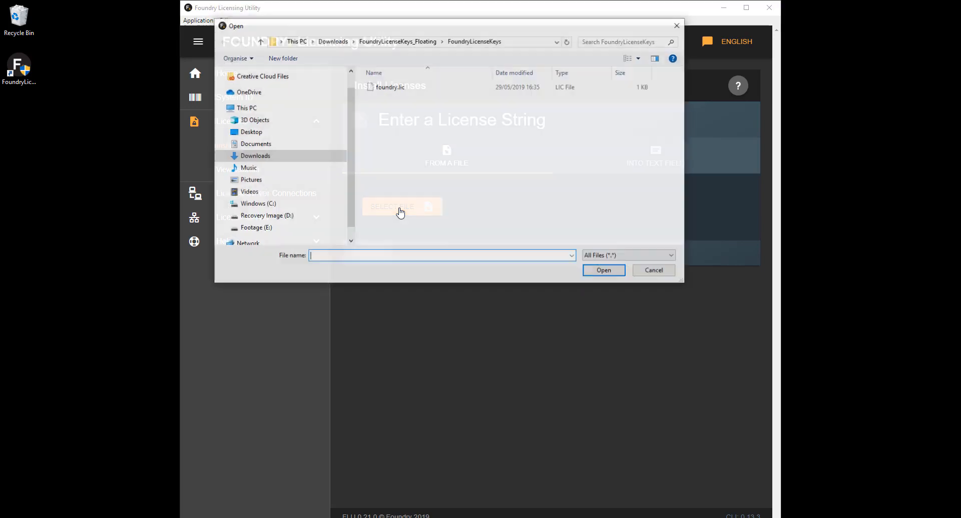
{"action": "left_click", "coordinate": [390, 87]}
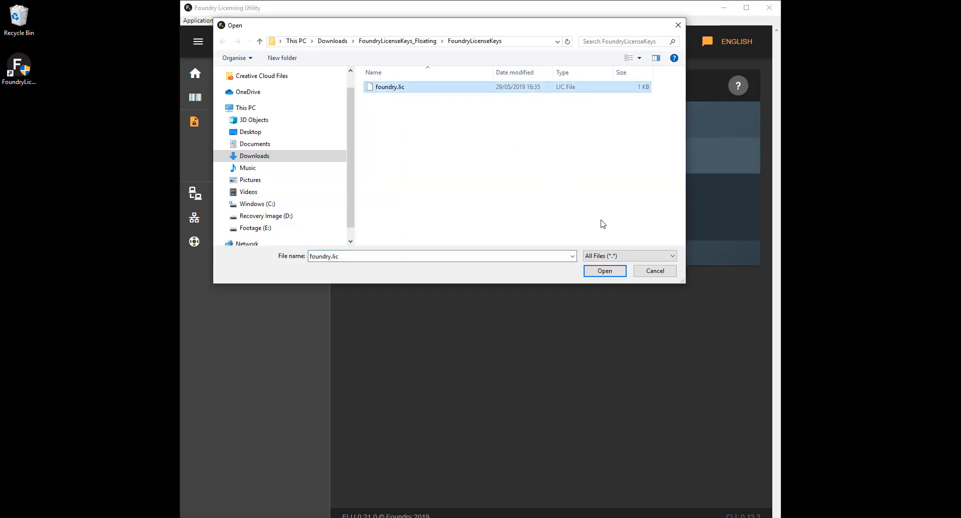
{"action": "left_click", "coordinate": [604, 270]}
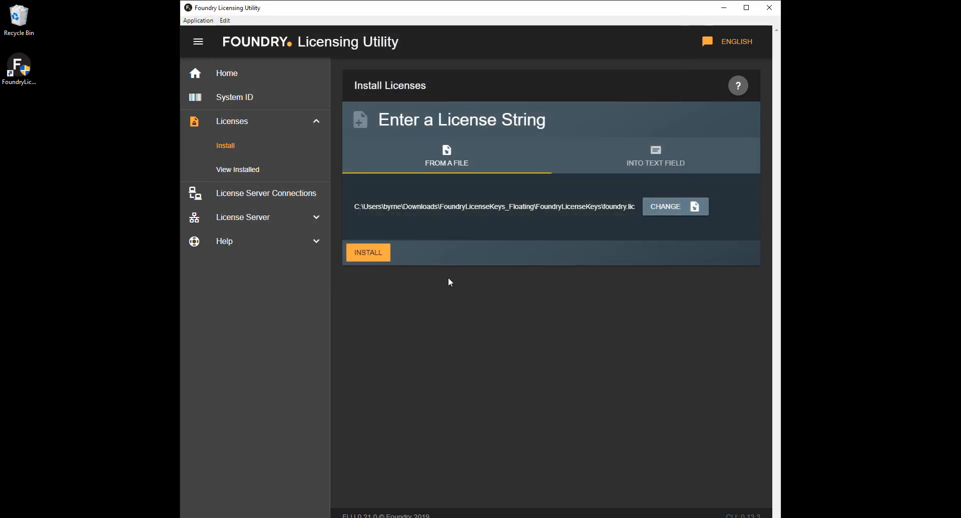
{"action": "left_click", "coordinate": [368, 252]}
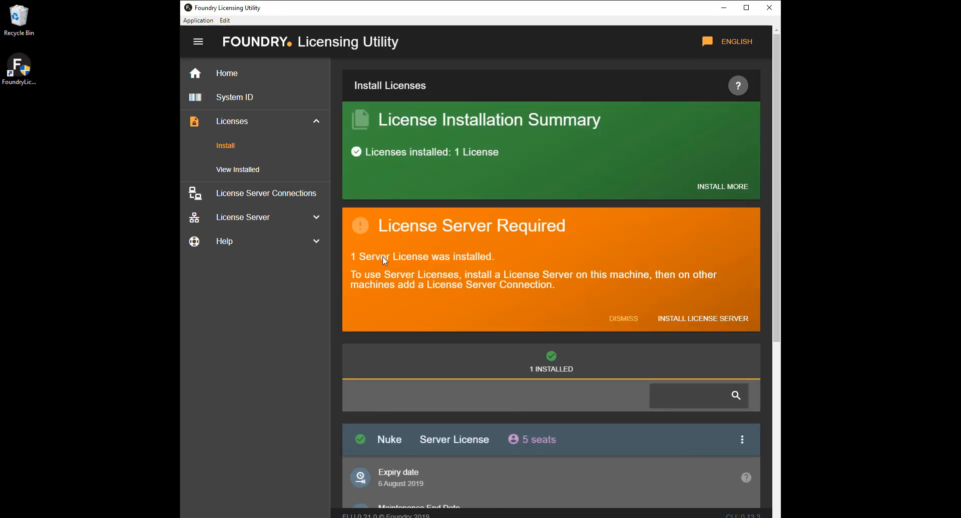
{"action": "mouse_move", "coordinate": [442, 311]}
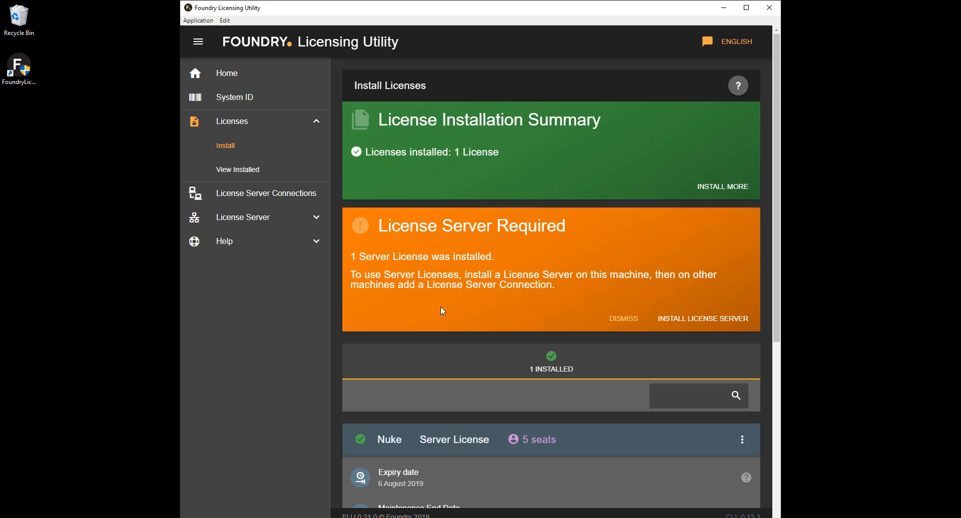
{"action": "mouse_move", "coordinate": [460, 309]}
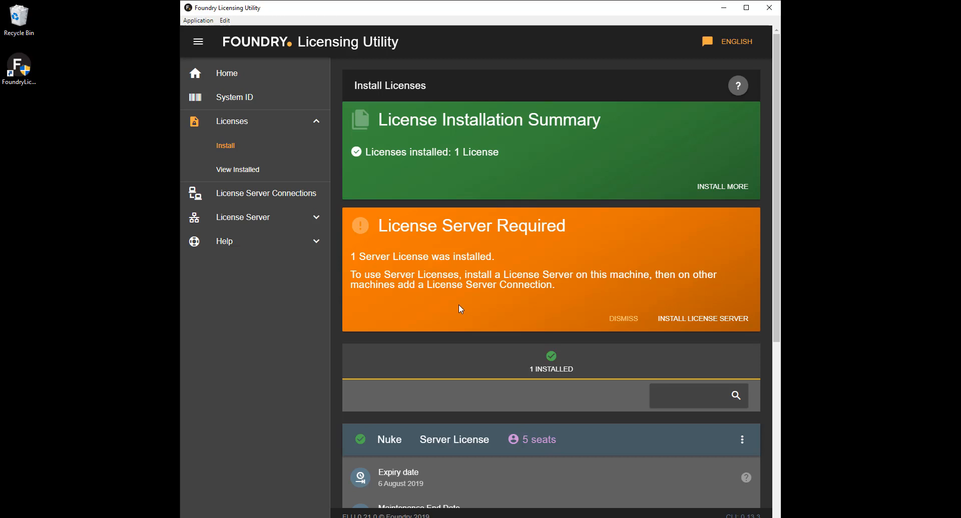
{"action": "mouse_move", "coordinate": [703, 322]}
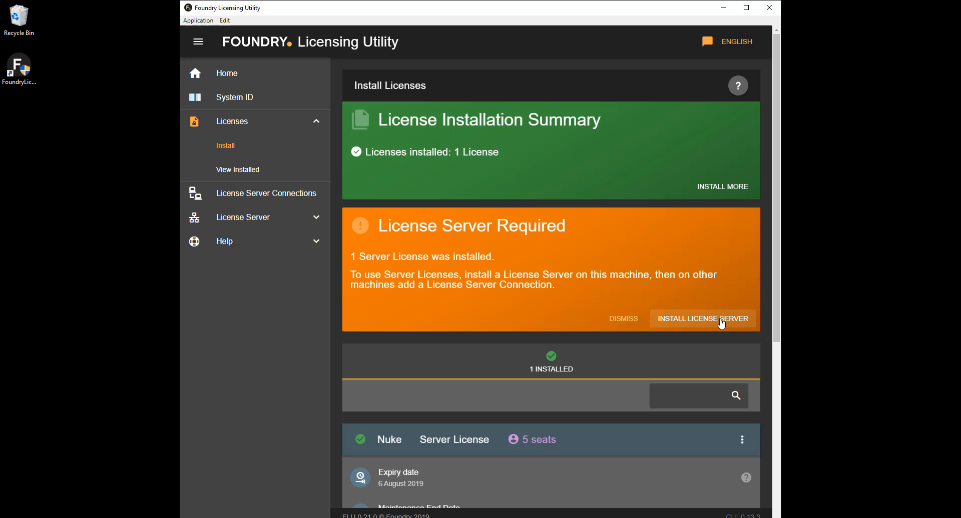
{"action": "left_click", "coordinate": [702, 318]}
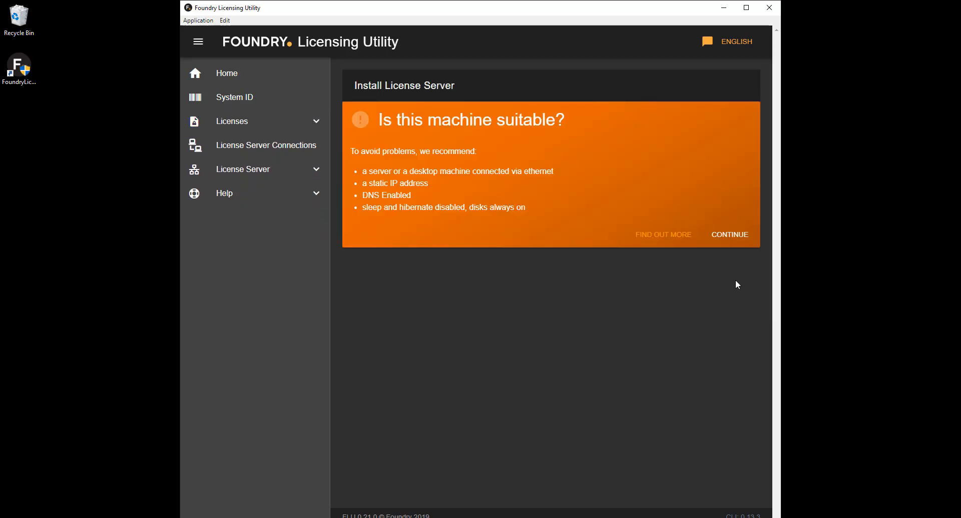
Accept the suitability check and run the FLT 8.0v0 server installer to completion.
{"action": "left_click", "coordinate": [728, 235]}
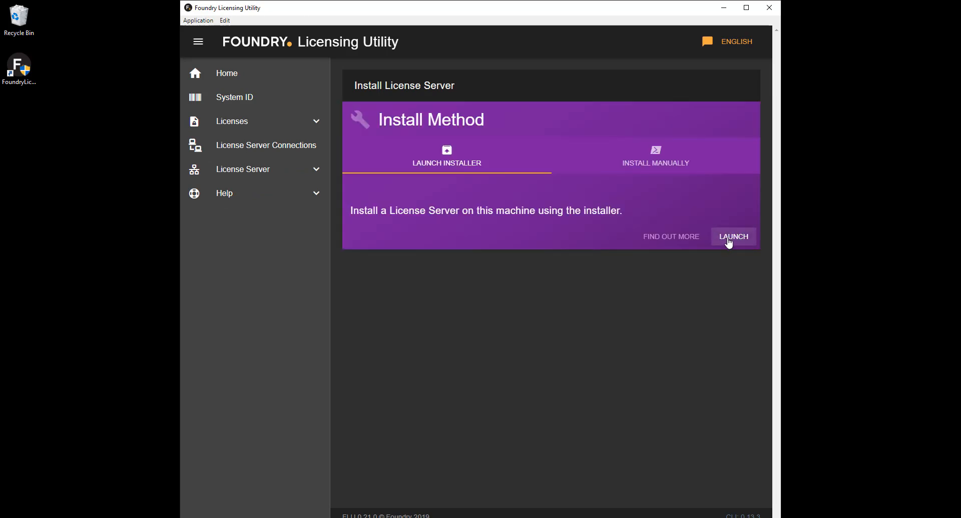
{"action": "left_click", "coordinate": [733, 237]}
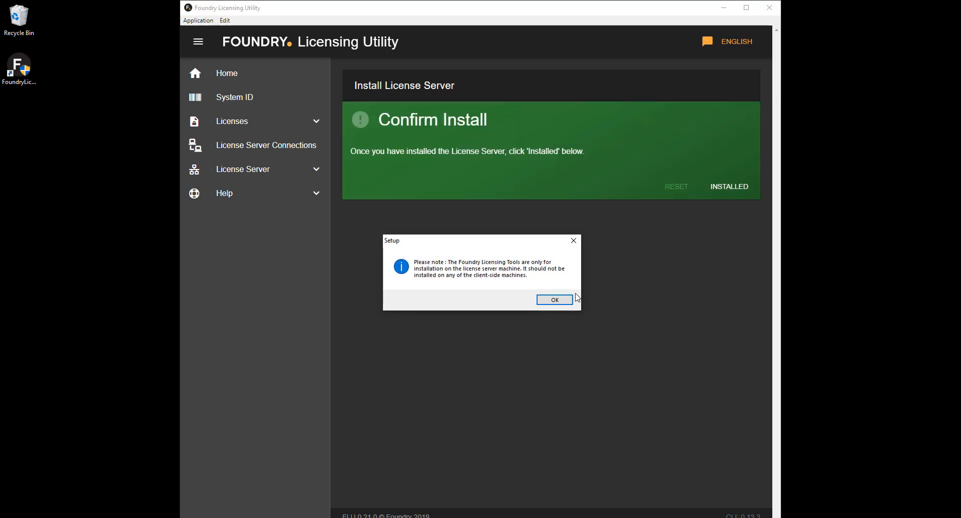
{"action": "left_click", "coordinate": [553, 300]}
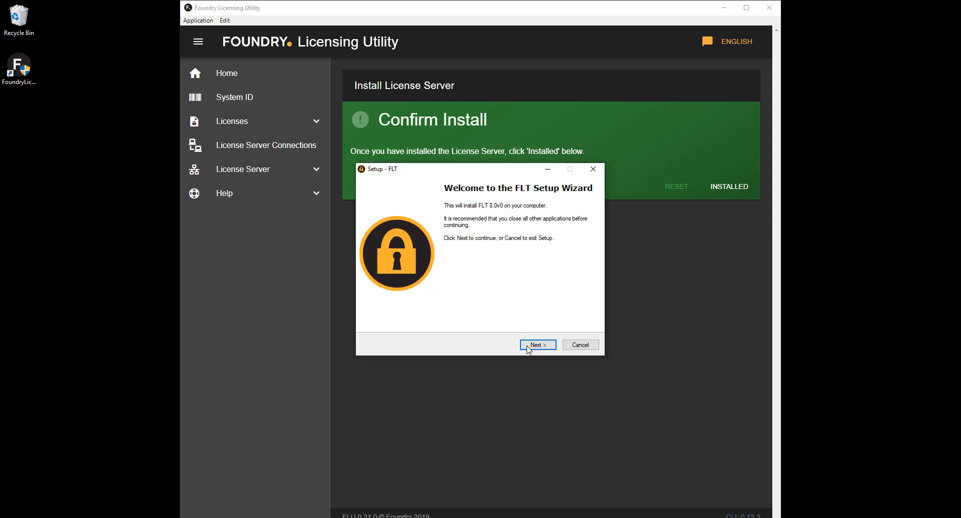
{"action": "left_click", "coordinate": [535, 345]}
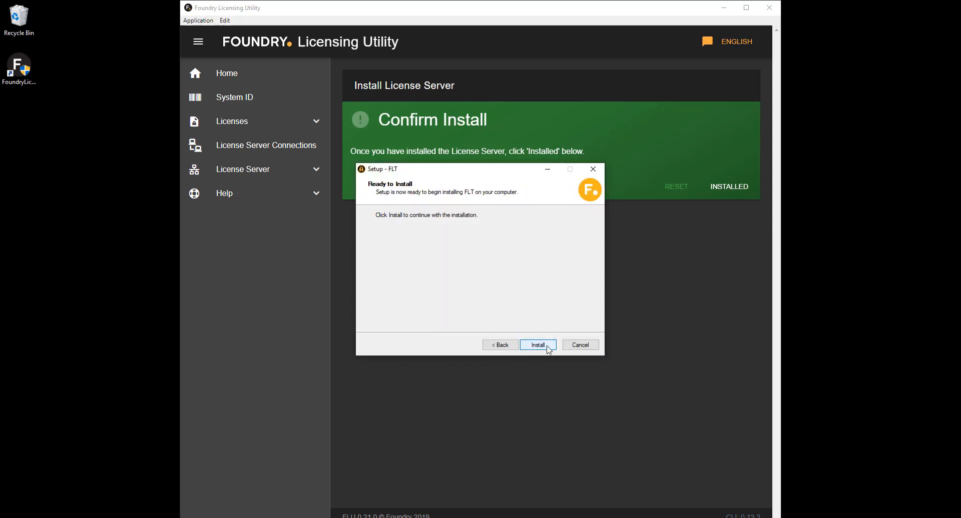
{"action": "left_click", "coordinate": [537, 345]}
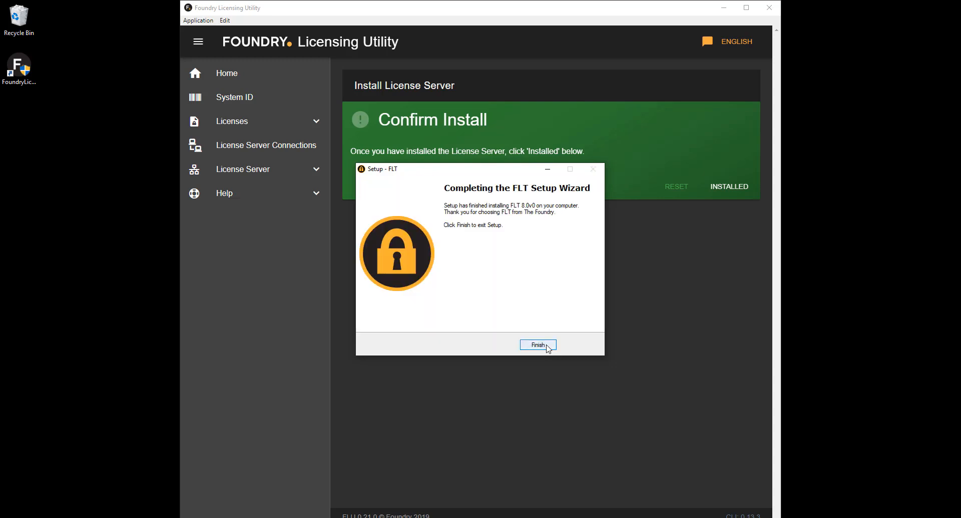
{"action": "left_click", "coordinate": [537, 344]}
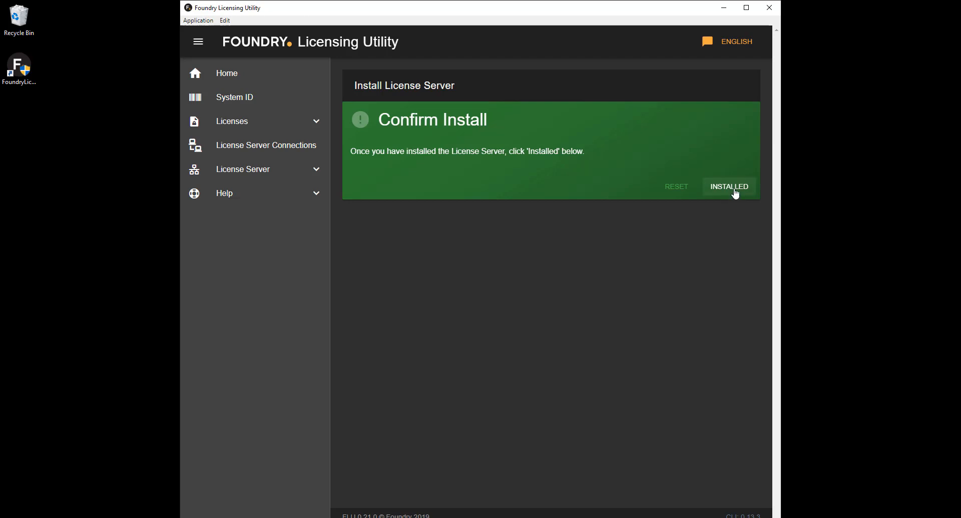
Confirm the license server as installed and return to the home page.
{"action": "left_click", "coordinate": [729, 186]}
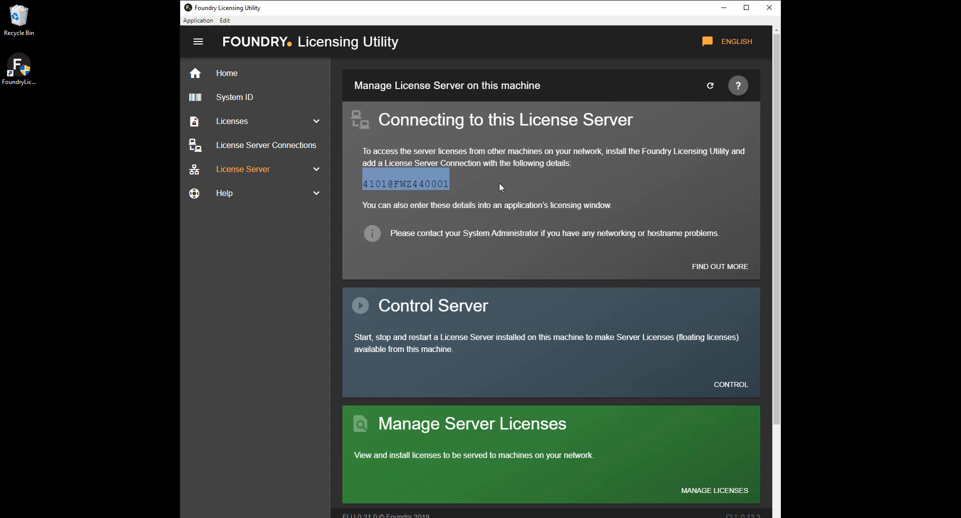
{"action": "left_click", "coordinate": [226, 73]}
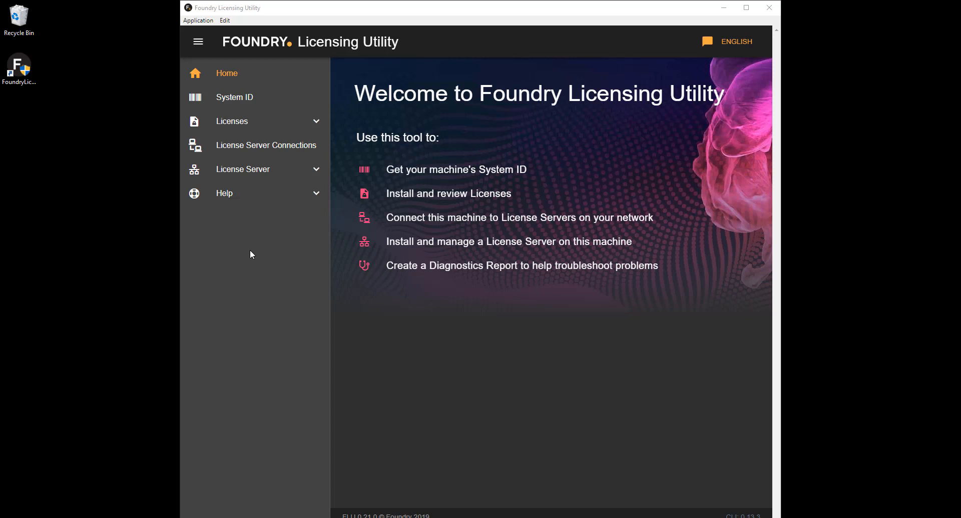
Add a connection to hostname myServer, port 4101, under License Server Connections.
{"action": "left_click", "coordinate": [266, 145]}
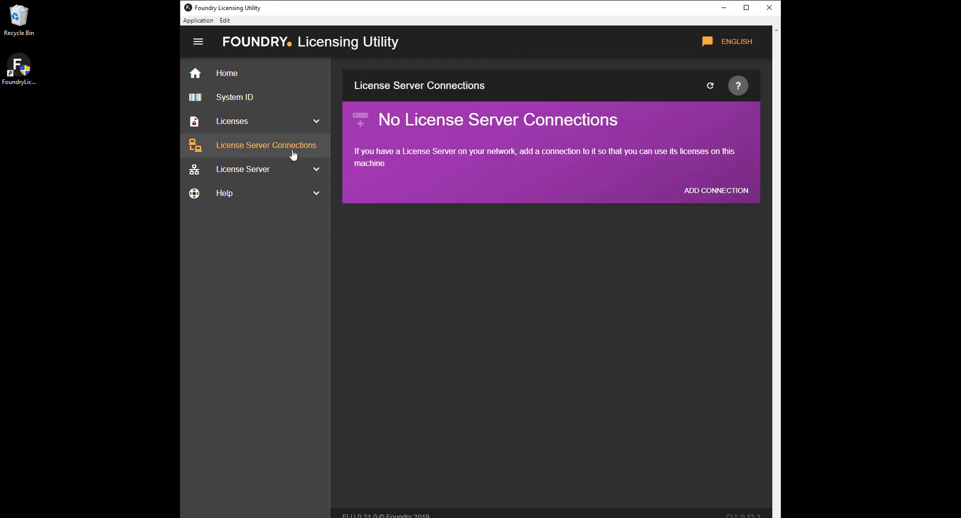
{"action": "mouse_move", "coordinate": [474, 244]}
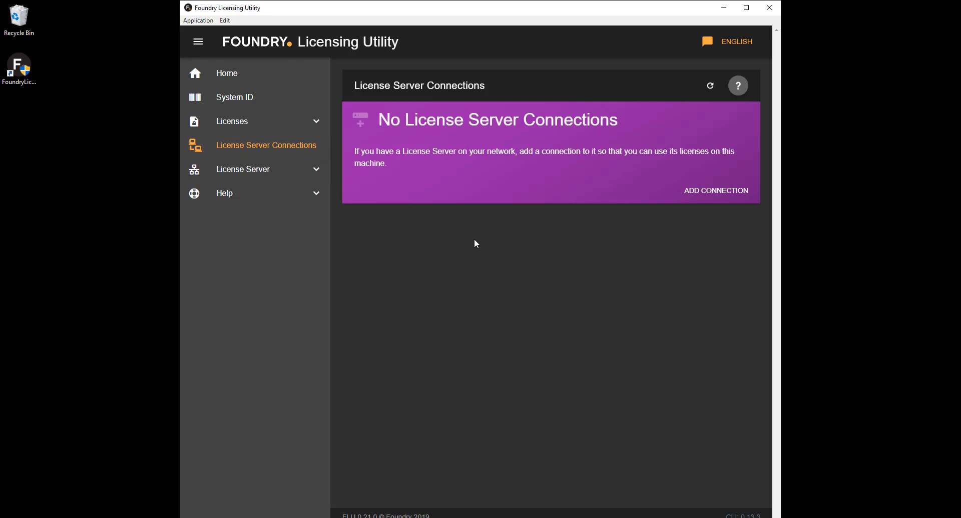
{"action": "left_click", "coordinate": [715, 191]}
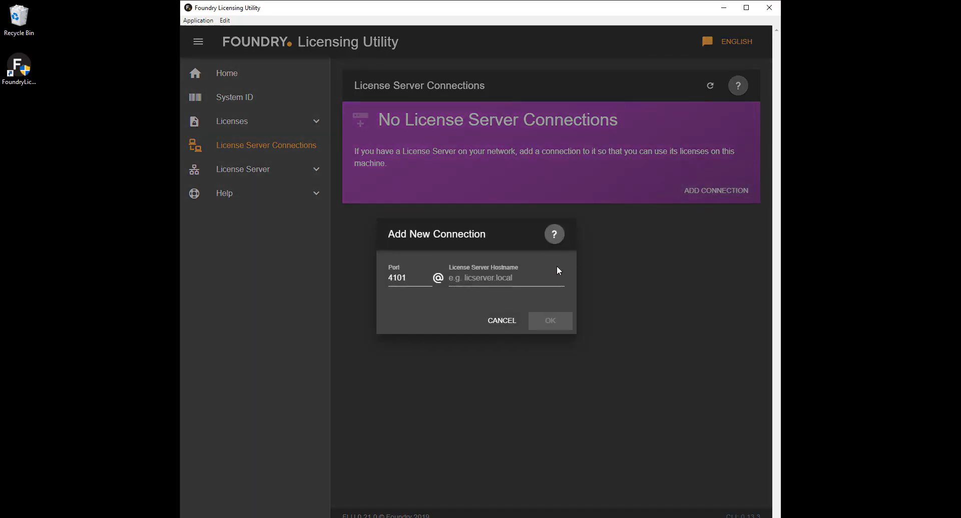
{"action": "left_click", "coordinate": [506, 279]}
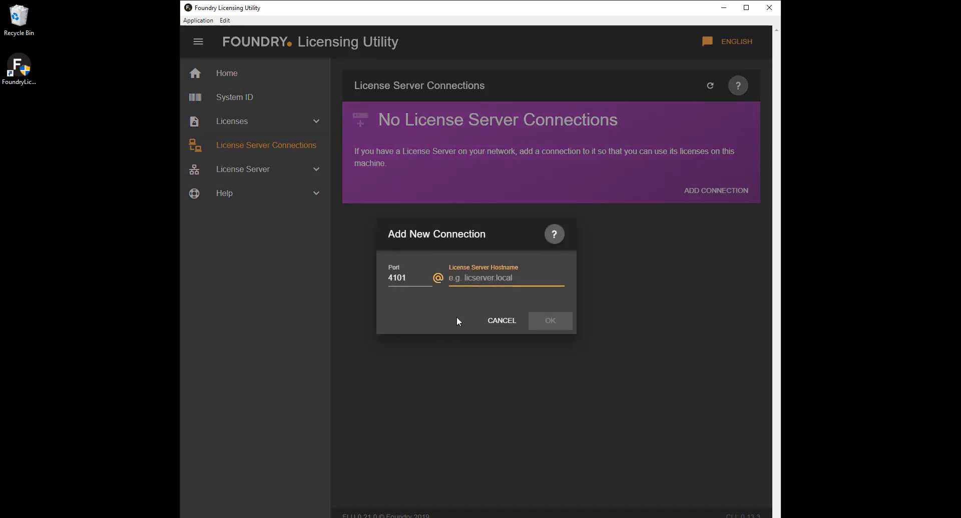
{"action": "type", "text": "my"}
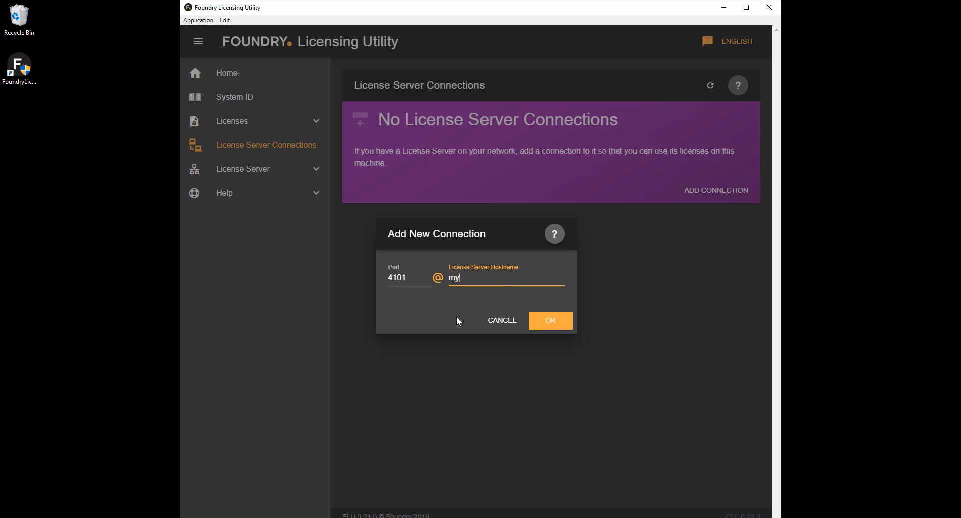
{"action": "type", "text": "Server"}
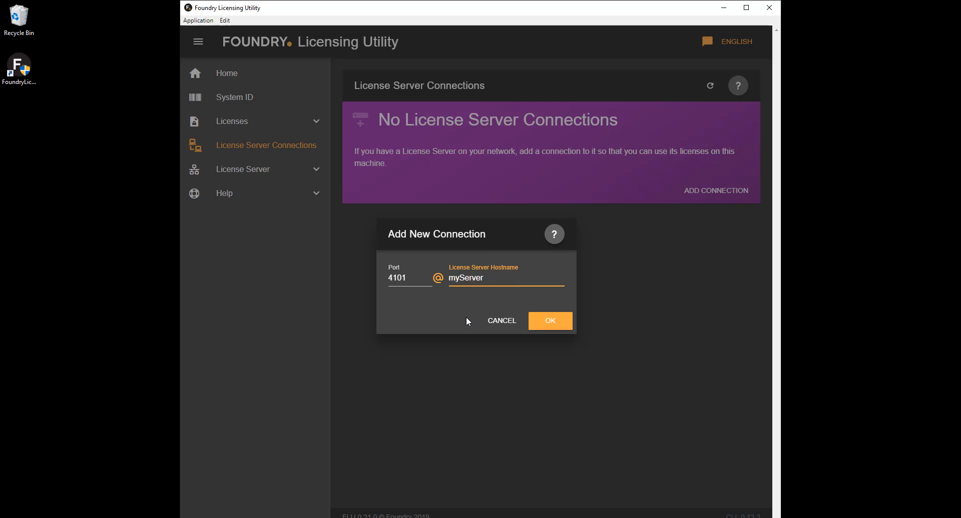
{"action": "left_click", "coordinate": [549, 320]}
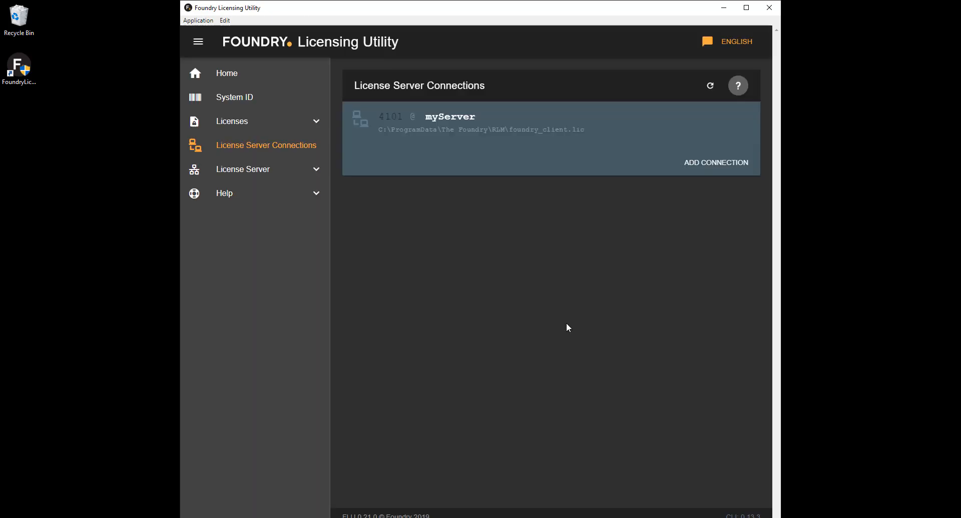
{"action": "mouse_move", "coordinate": [571, 327]}
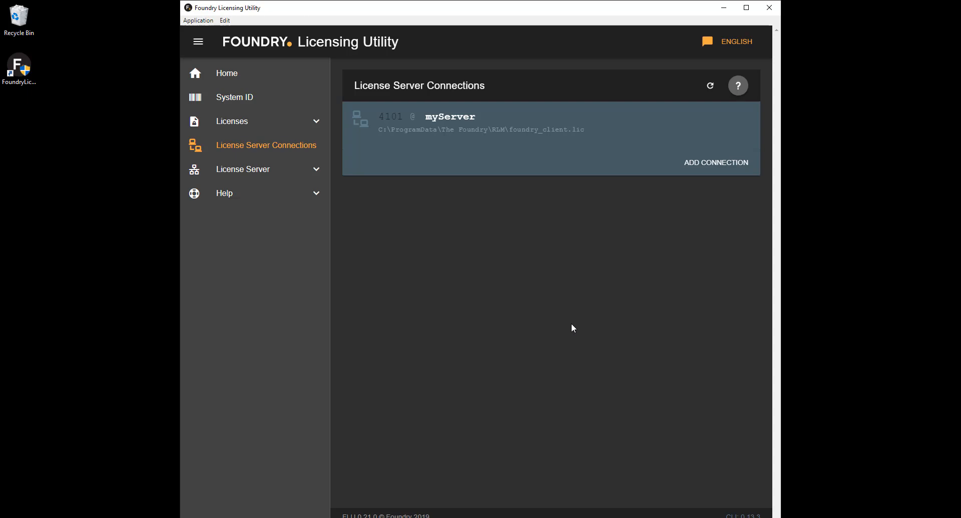
{"action": "left_click", "coordinate": [224, 193]}
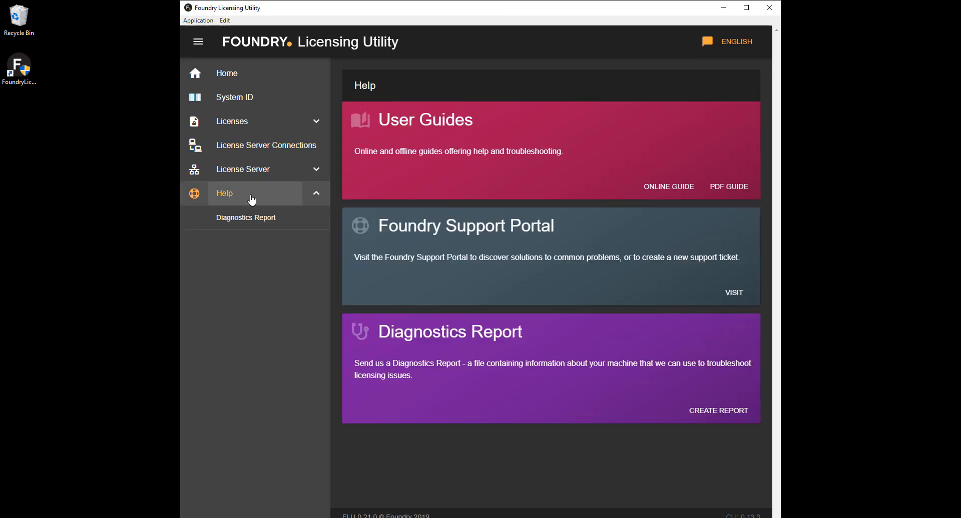
{"action": "mouse_move", "coordinate": [311, 297]}
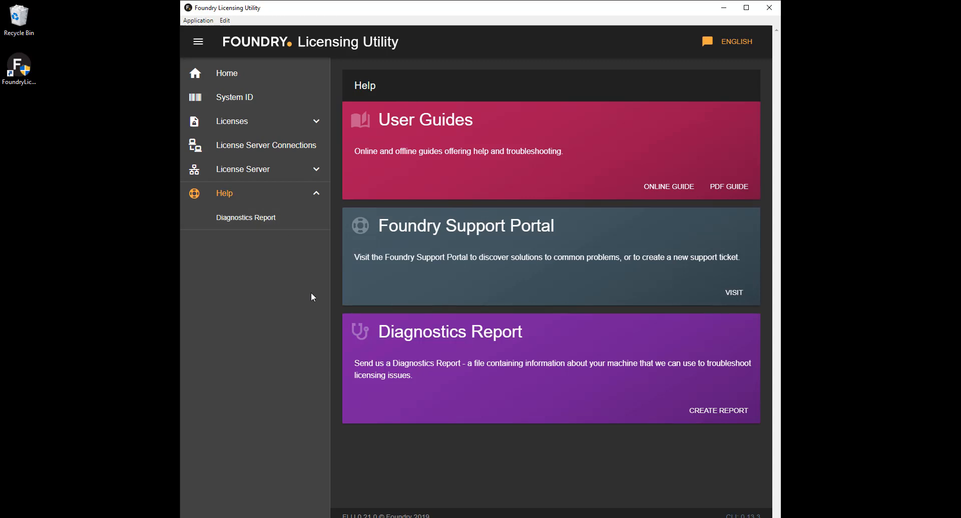